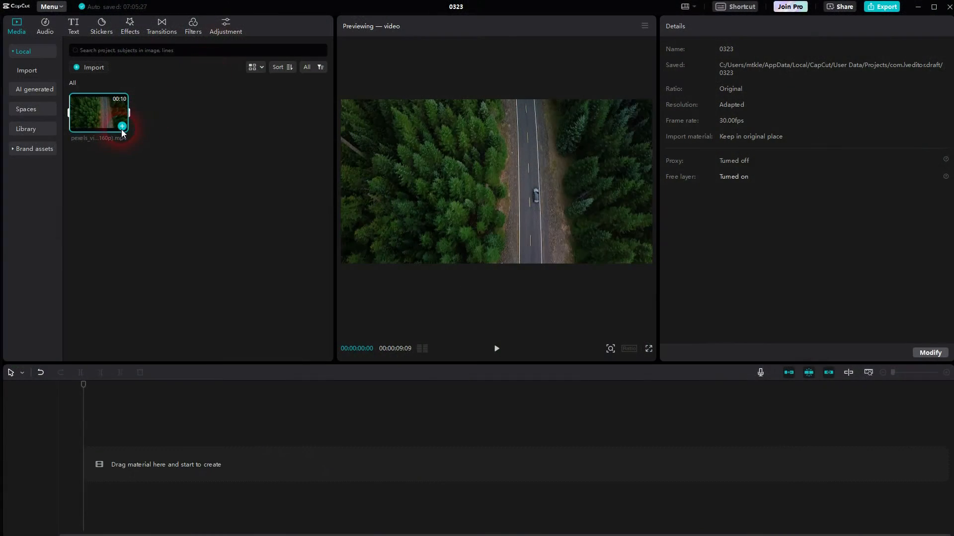
# - Add the forest road clip to the timeline and bring up the Text presets
pyautogui.click(122, 125)
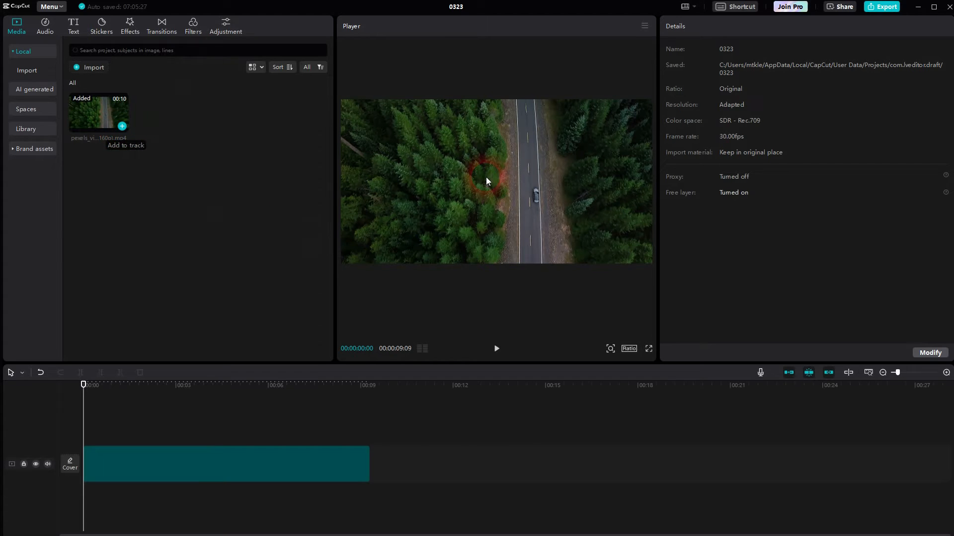
pyautogui.click(225, 463)
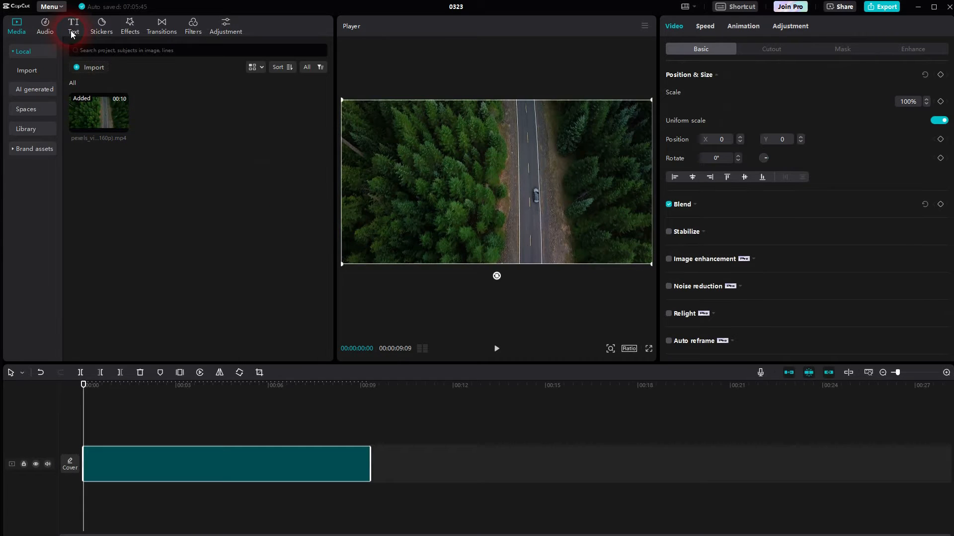
pyautogui.click(73, 26)
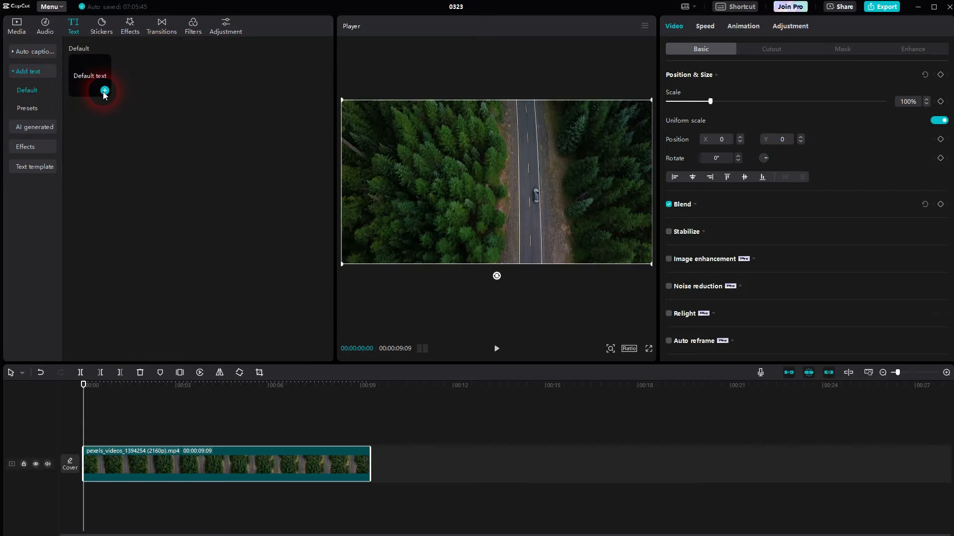
# - Add a default text layer reading 'WELCOME TO VLOG #001' over the video
pyautogui.click(104, 90)
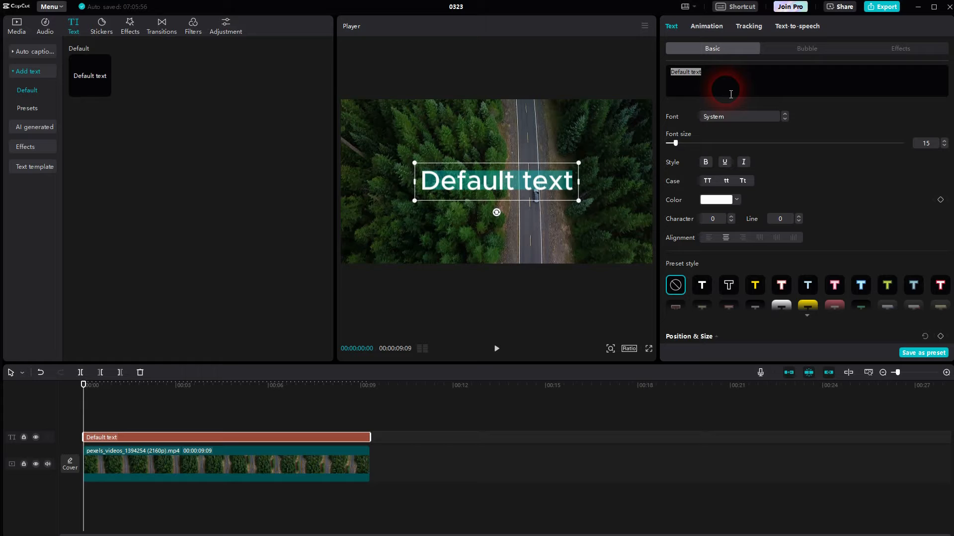
pyautogui.write('WELCOME TO')
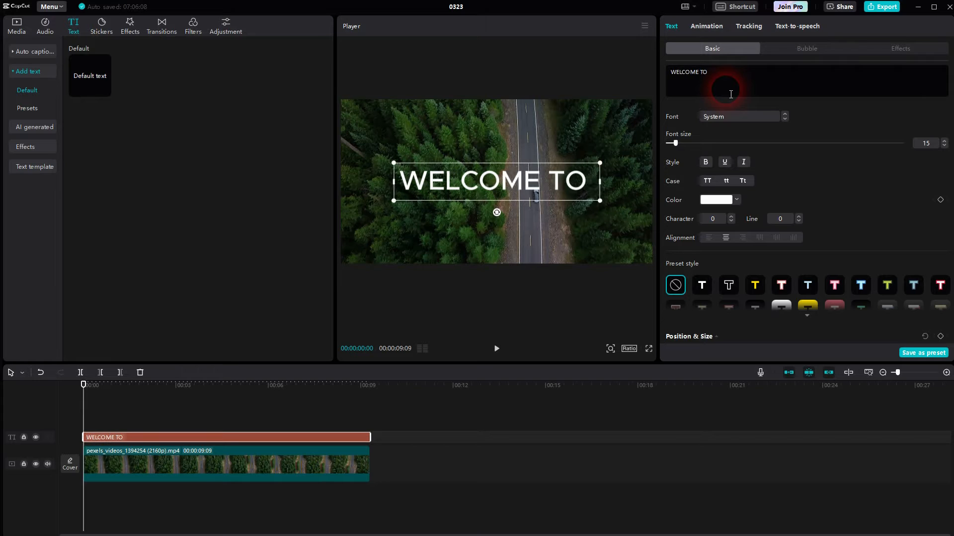
pyautogui.write('VLOG')
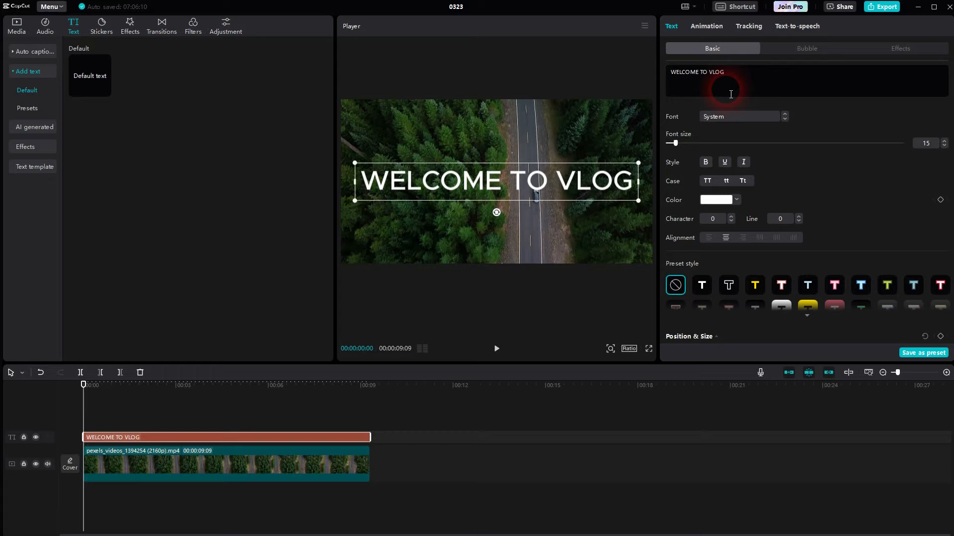
pyautogui.write('#')
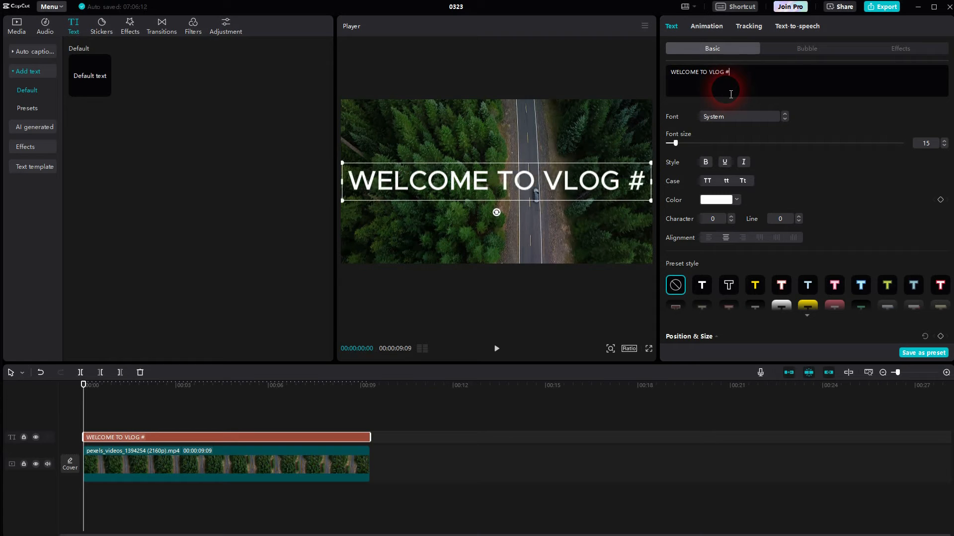
pyautogui.write('00')
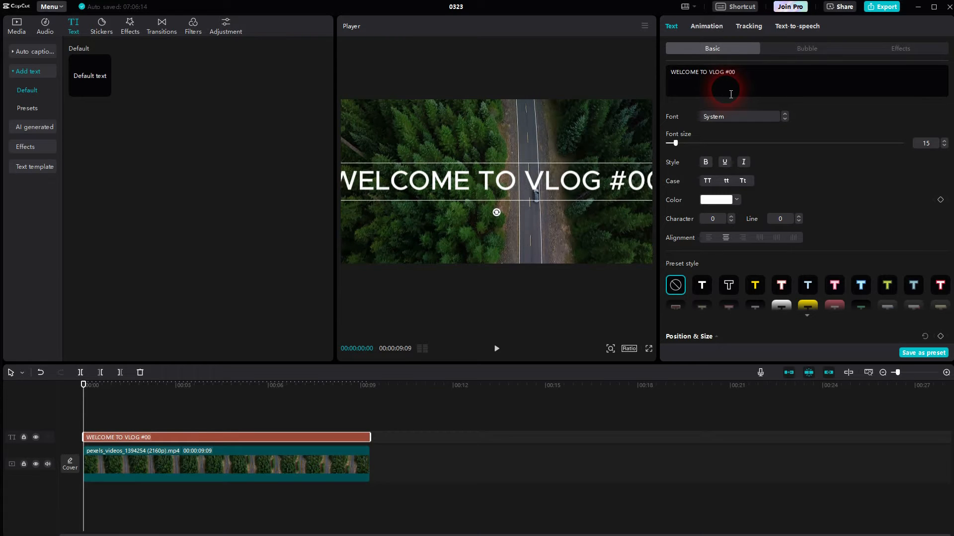
pyautogui.write('1')
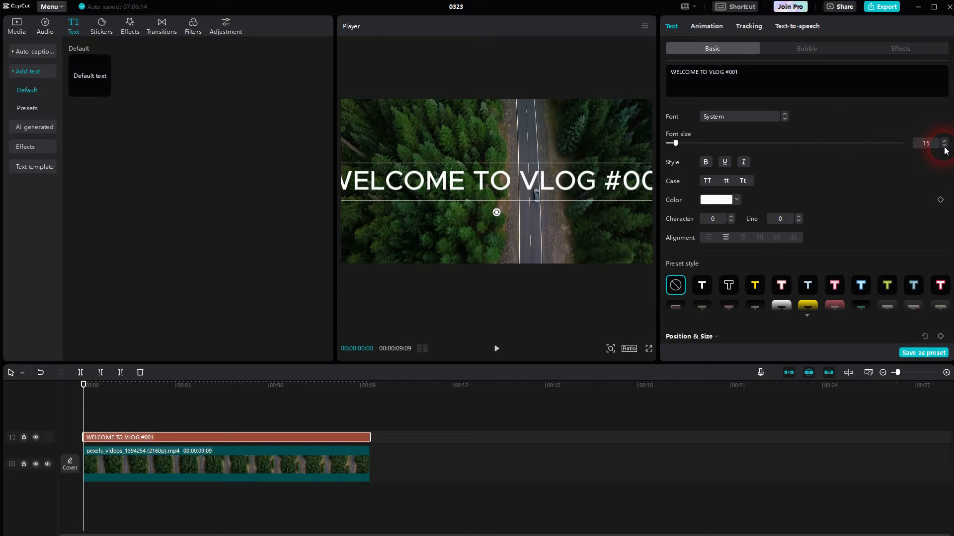
# - Reduce the title's font size to 12 so it fits the frame
pyautogui.click(944, 146)
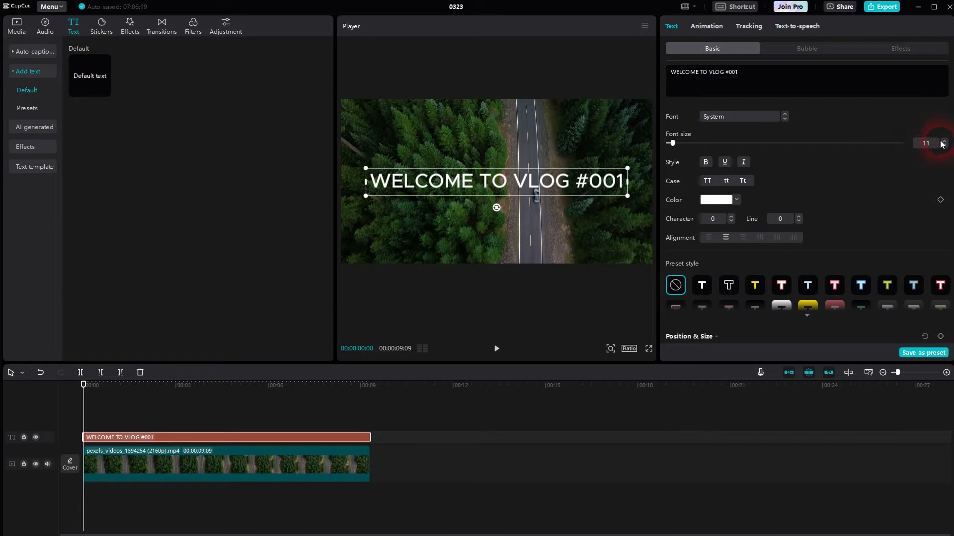
pyautogui.click(941, 141)
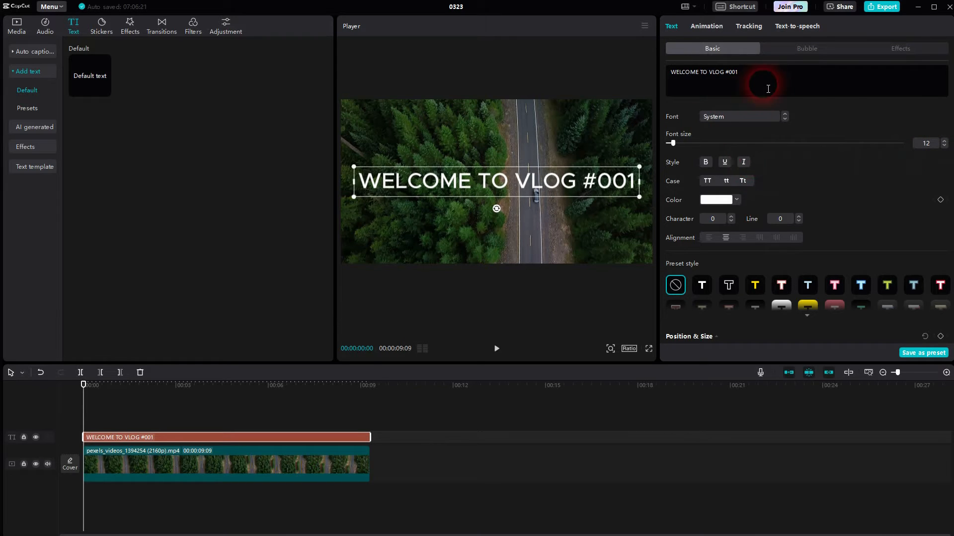
# - Colour the word VLOG in the title yellow and check it in the preview
pyautogui.doubleClick(723, 71)
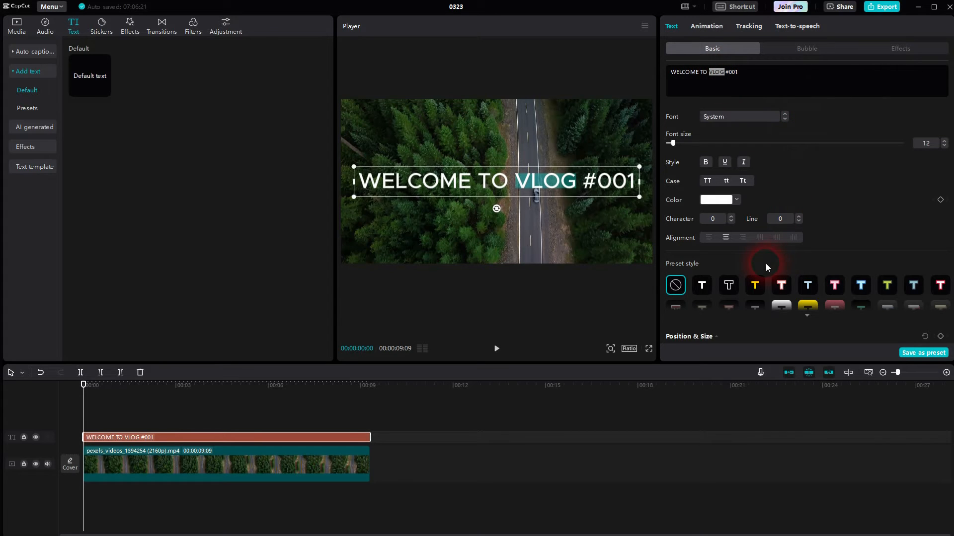
pyautogui.click(716, 200)
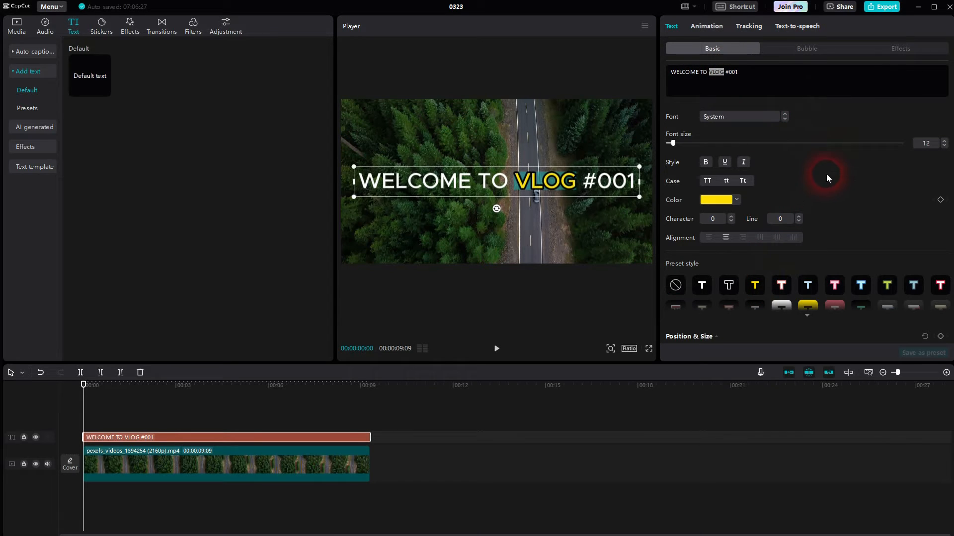
pyautogui.moveTo(129, 23)
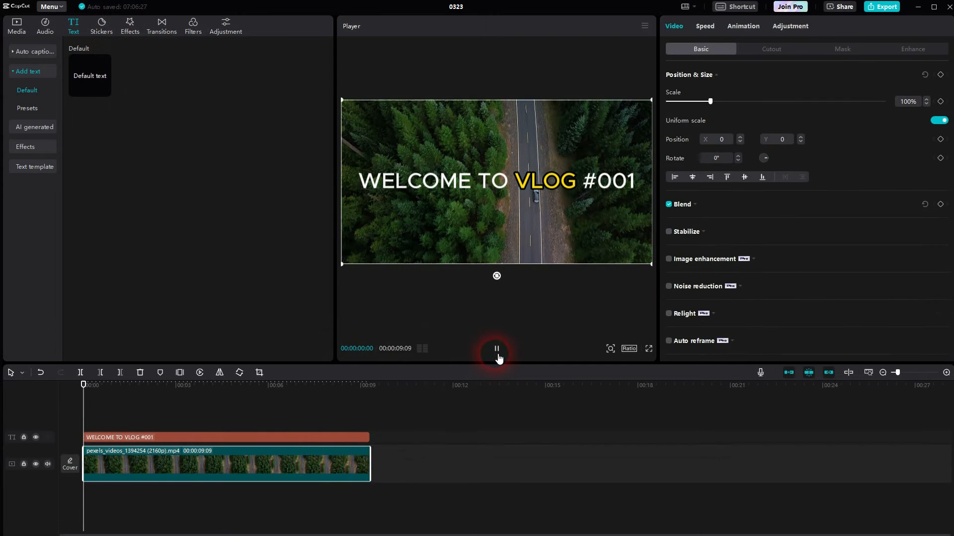
pyautogui.click(496, 348)
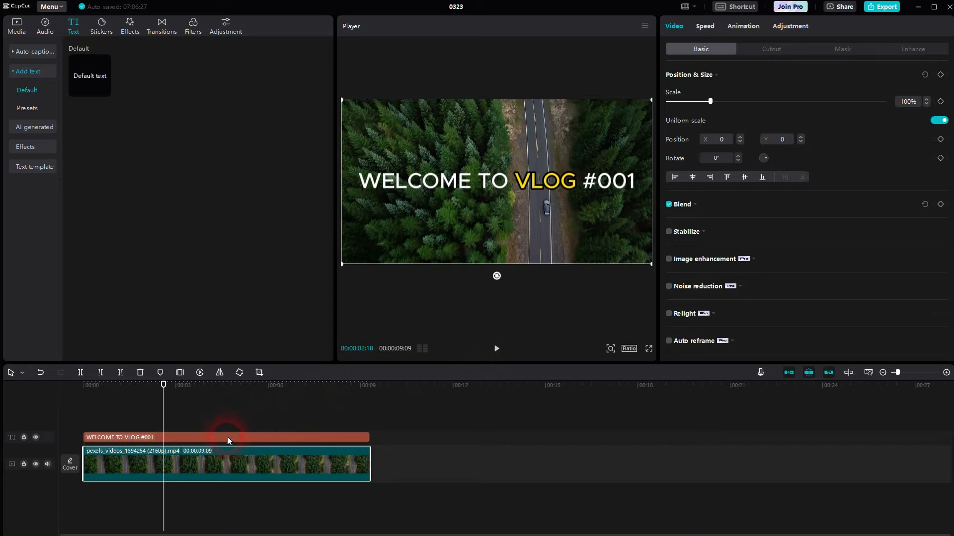
# - Give the word WELCOME its own font size of 10
pyautogui.doubleClick(228, 437)
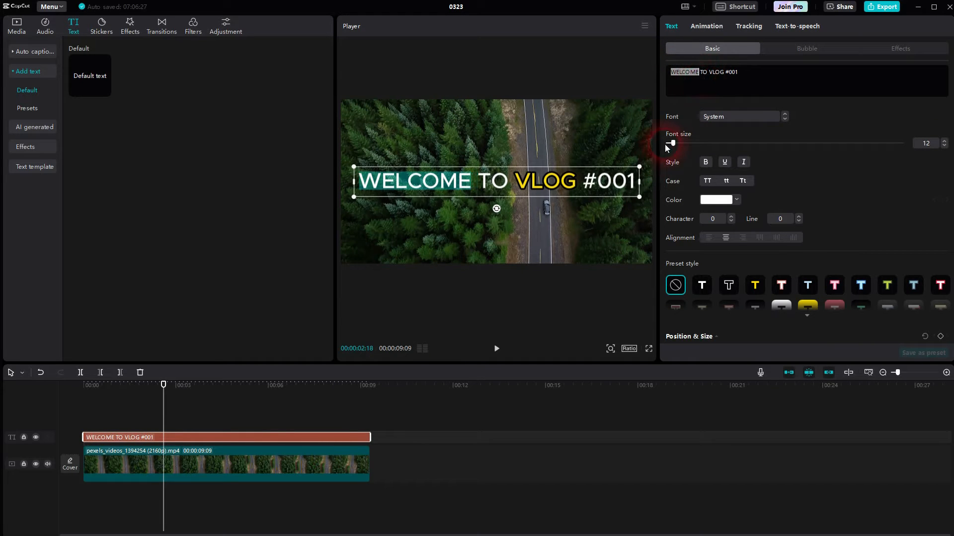
pyautogui.moveTo(669, 143); pyautogui.dragTo(681, 143)
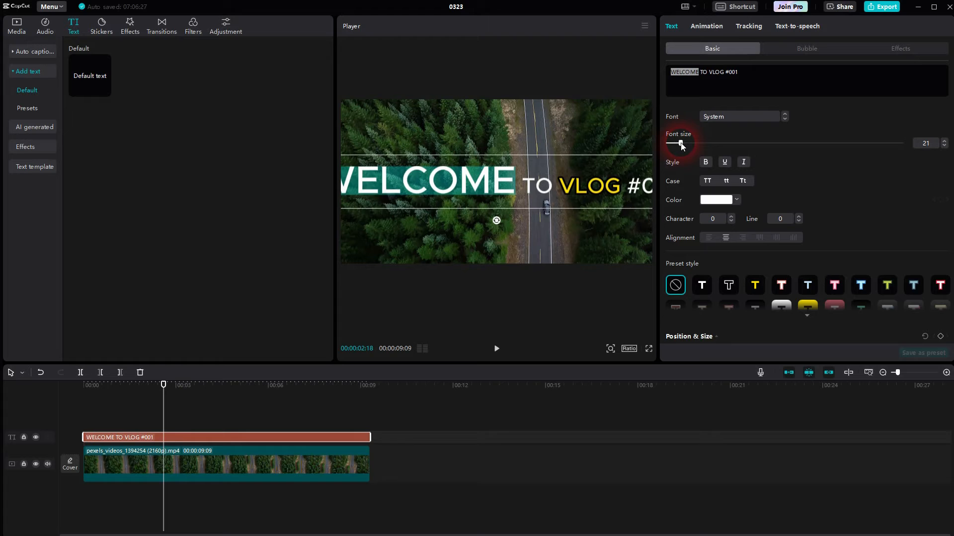
pyautogui.moveTo(681, 144); pyautogui.dragTo(672, 143)
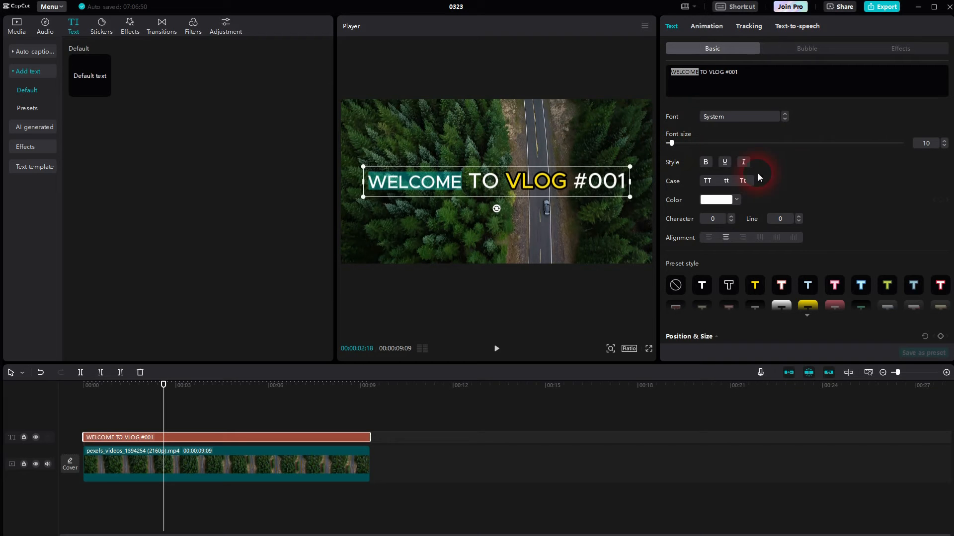
# - Try and remove a black text background, then give the title a black stroke of thickness 40
pyautogui.scroll(-3)
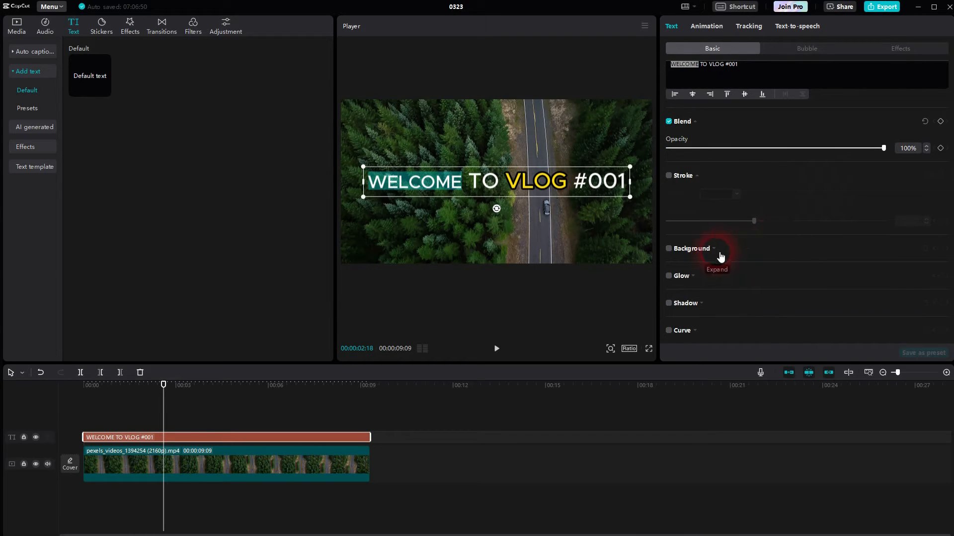
pyautogui.click(667, 249)
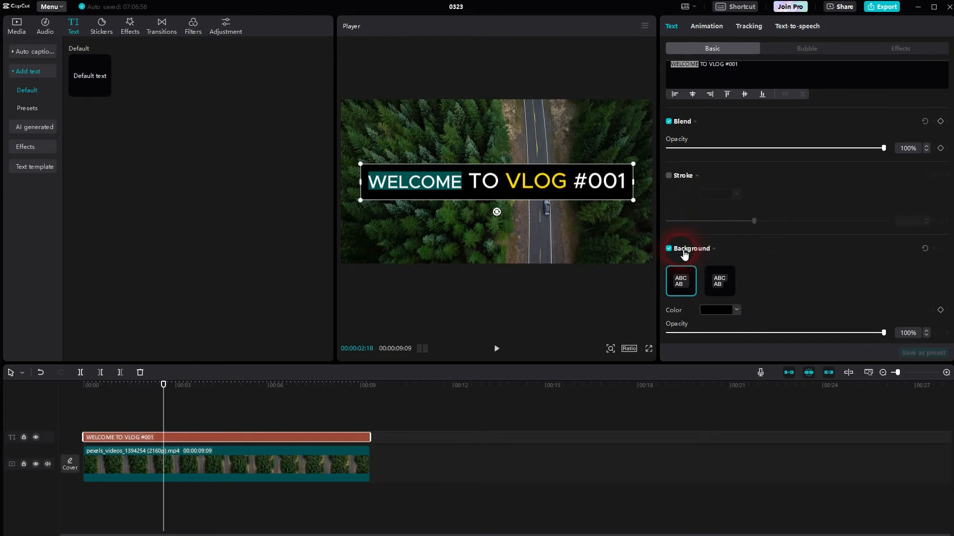
pyautogui.click(668, 249)
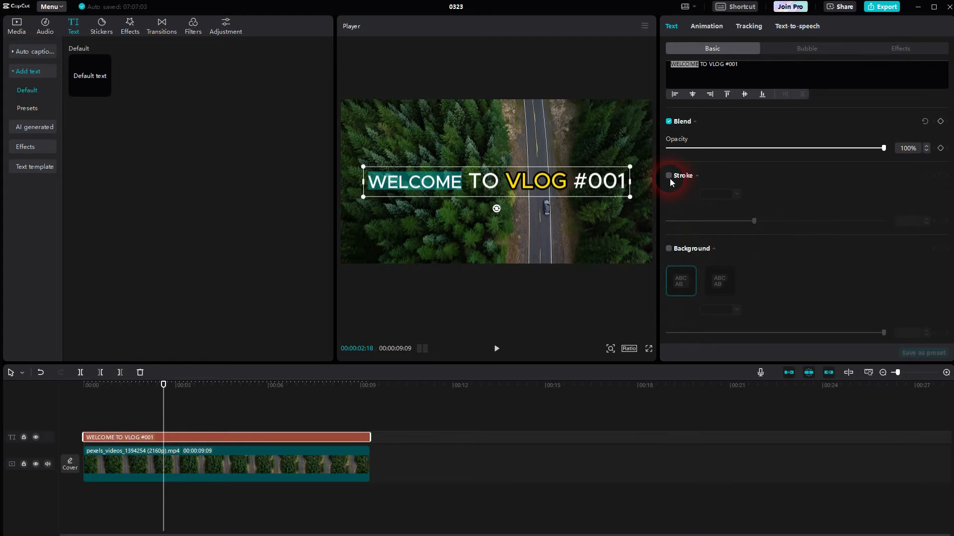
pyautogui.click(669, 176)
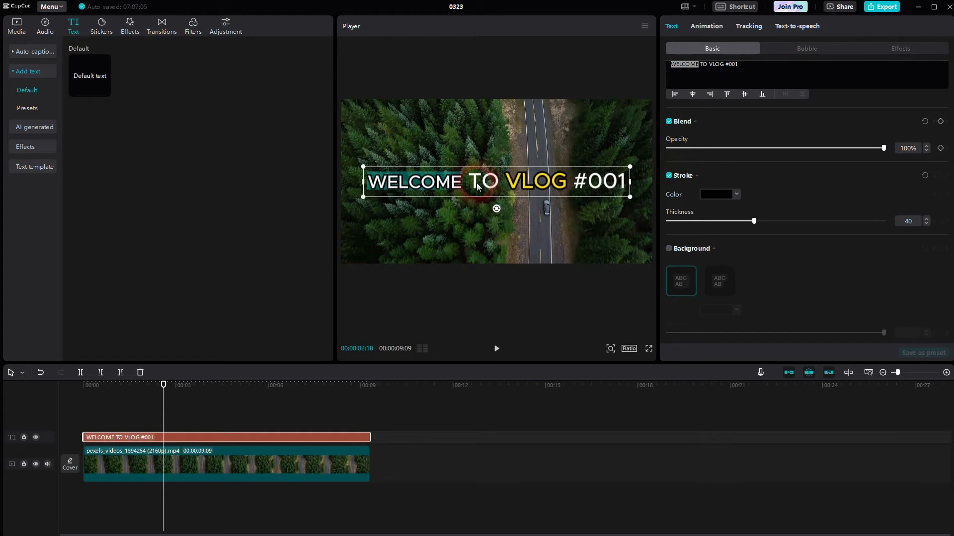
pyautogui.click(669, 176)
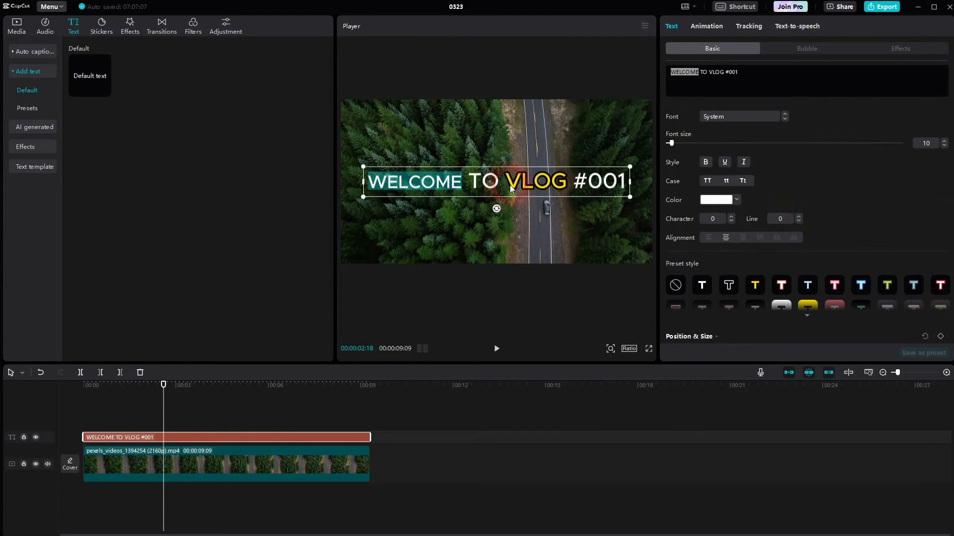
# - Rewrite the title as 'WELCOME TO … #001' without VLOG and add a second default text layer
pyautogui.click(729, 72)
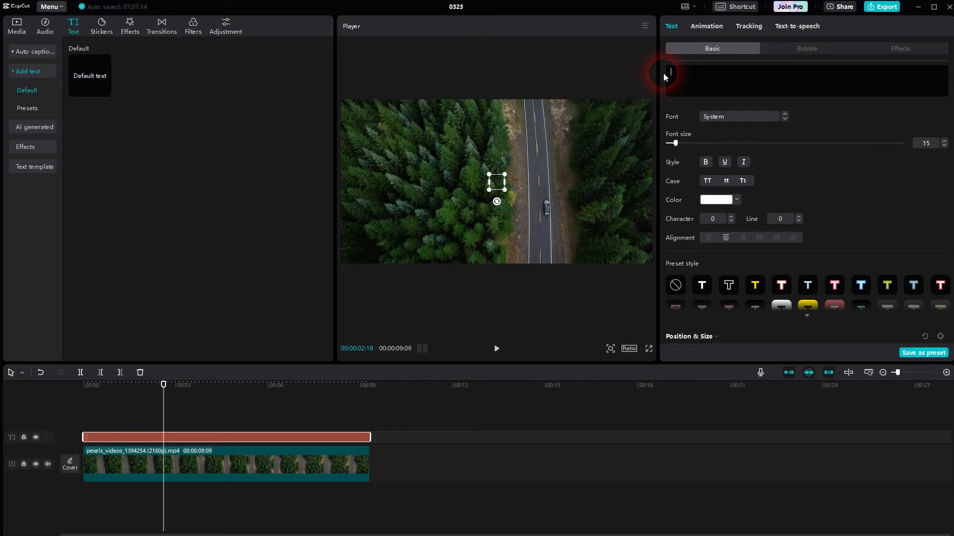
pyautogui.write('WELCOME')
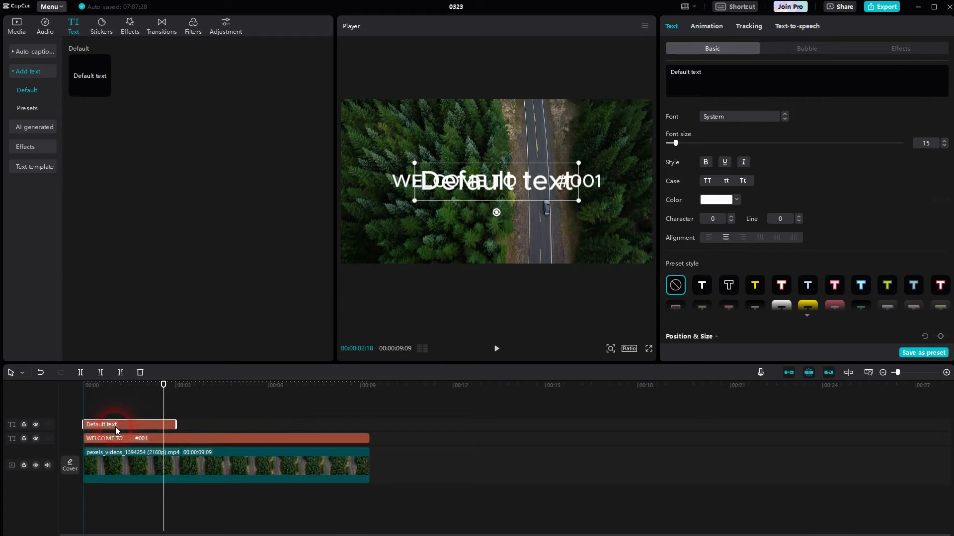
# - Stretch the new layer to 9s, set it to 'VLOG' at size 12 and drag it into the title's gap
pyautogui.moveTo(176, 425); pyautogui.dragTo(369, 424)
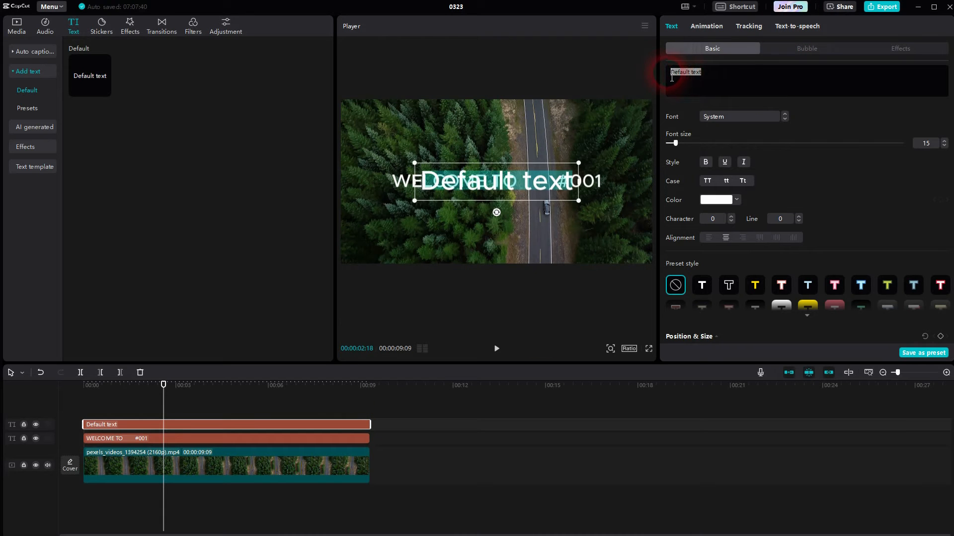
pyautogui.write('VLOG')
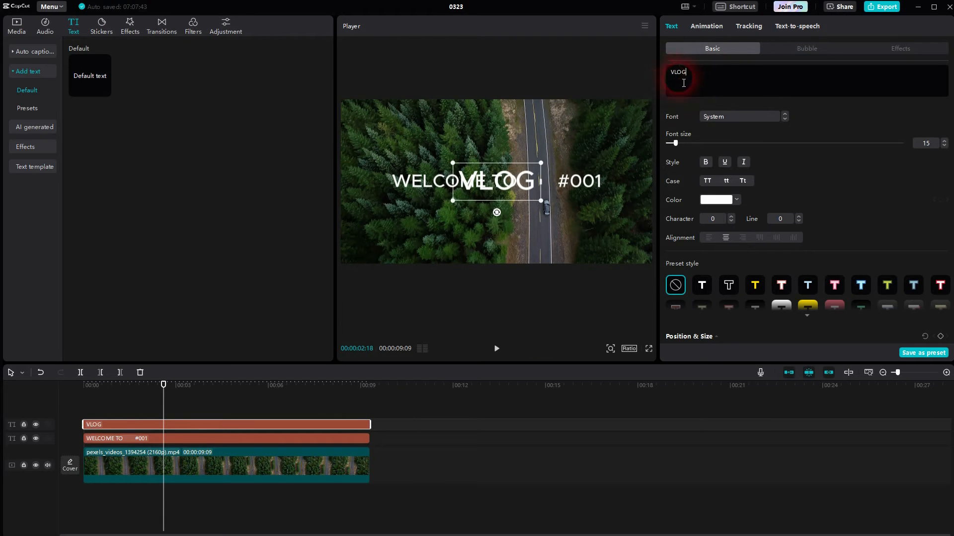
pyautogui.click(943, 146)
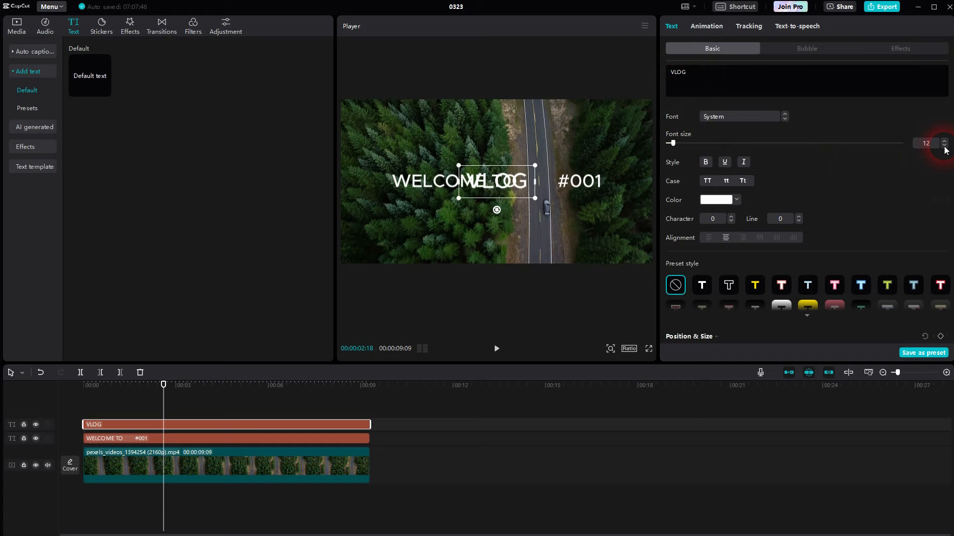
pyautogui.moveTo(496, 182); pyautogui.dragTo(534, 182)
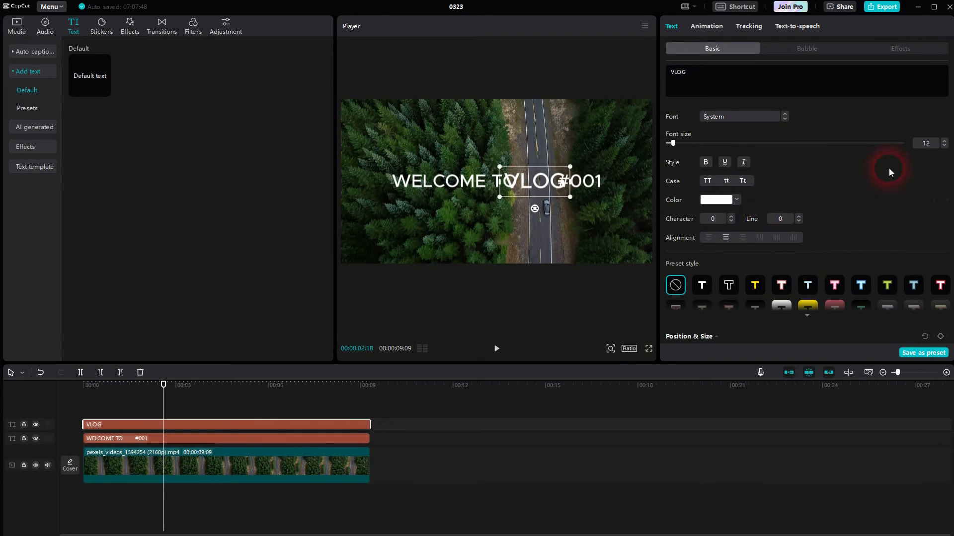
pyautogui.click(947, 145)
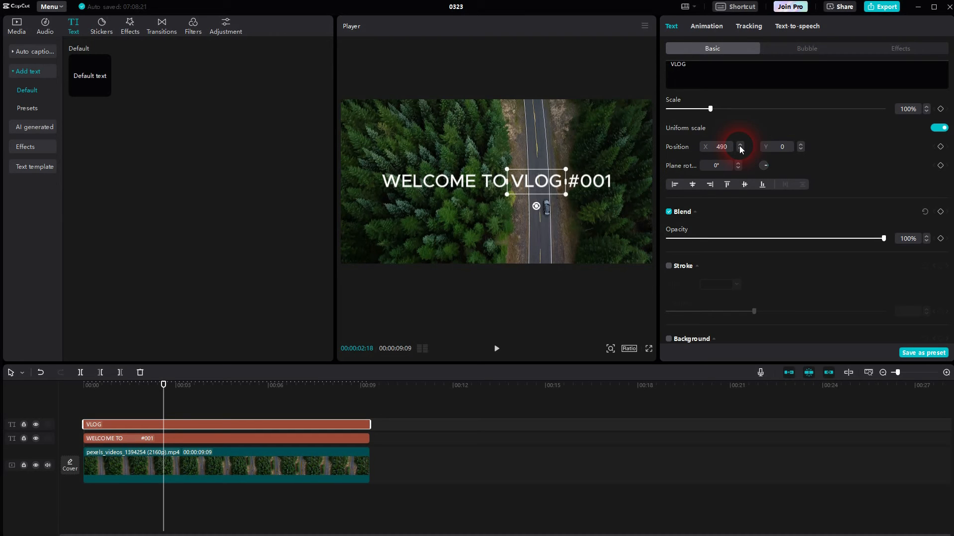
# - Raise VLOG's X position from 490 to 505 and put a black background behind it
pyautogui.click(740, 144)
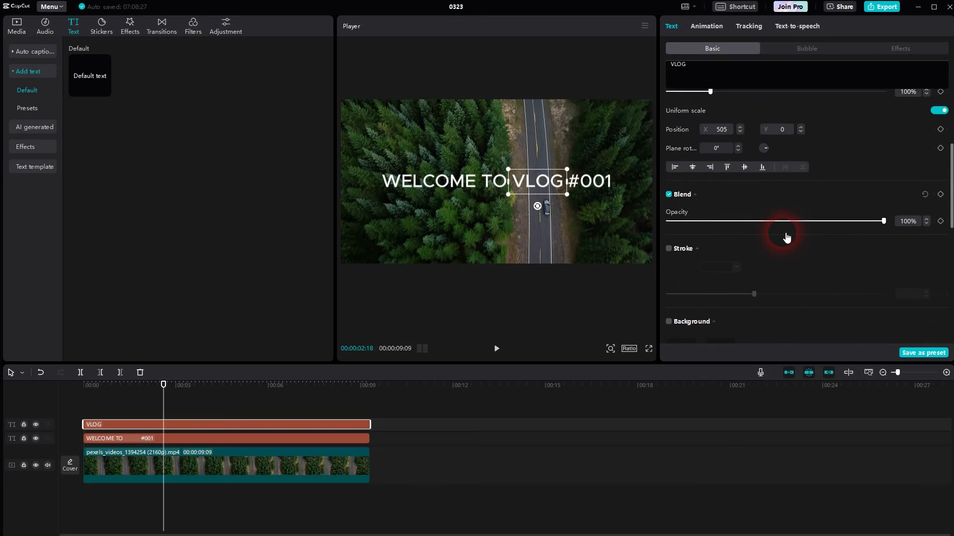
pyautogui.scroll(-3)
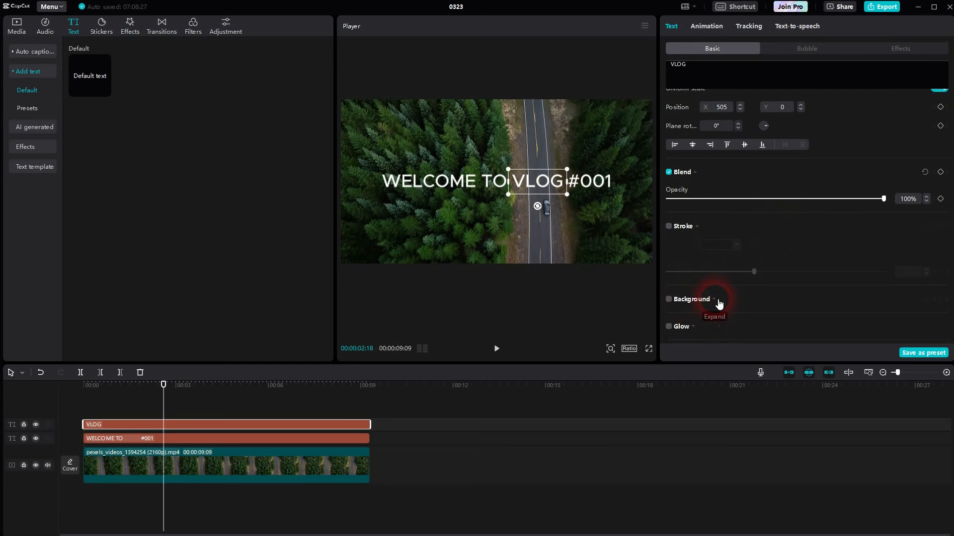
pyautogui.click(669, 299)
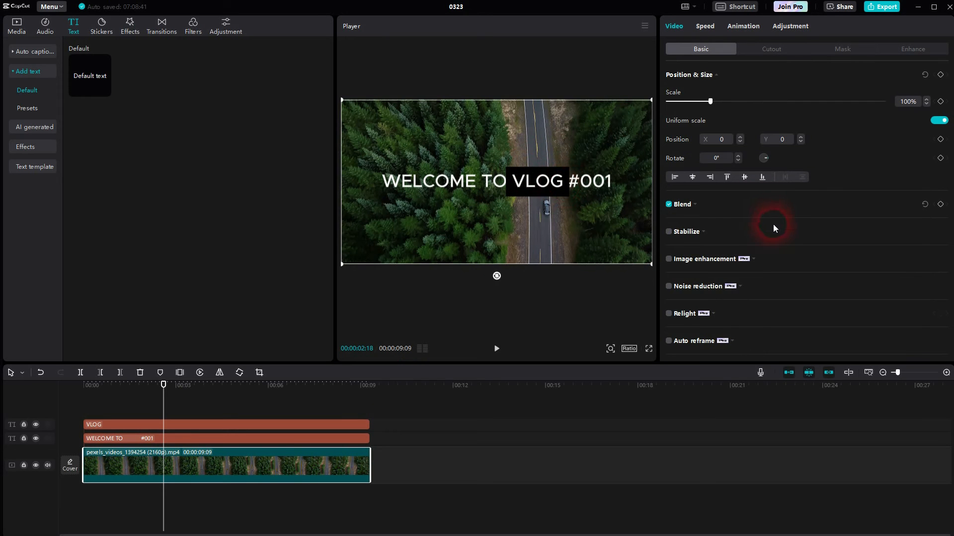
# - Select the WELCOME TO … #001 title layer for editing
pyautogui.click(742, 25)
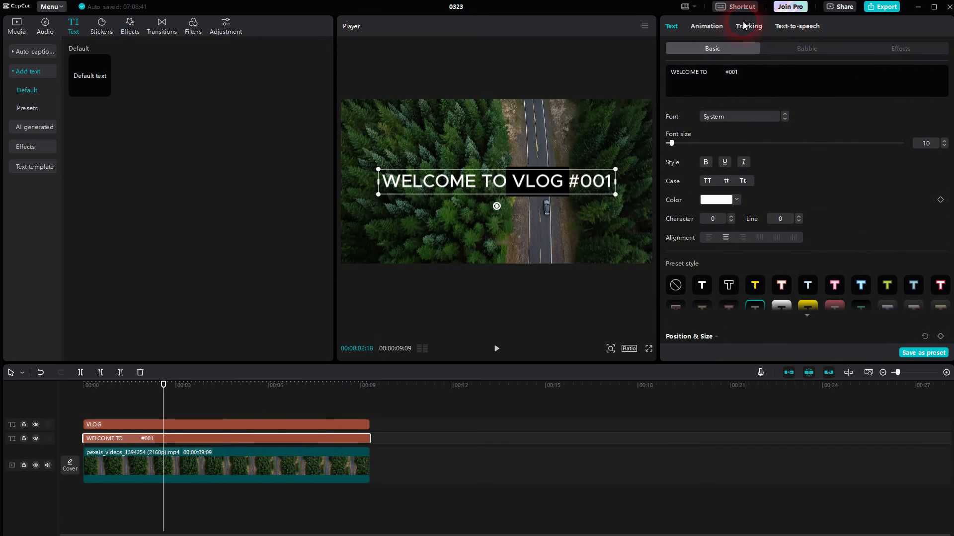
# - Give the VLOG text a 0.5-second Fade In entrance animation
pyautogui.click(706, 26)
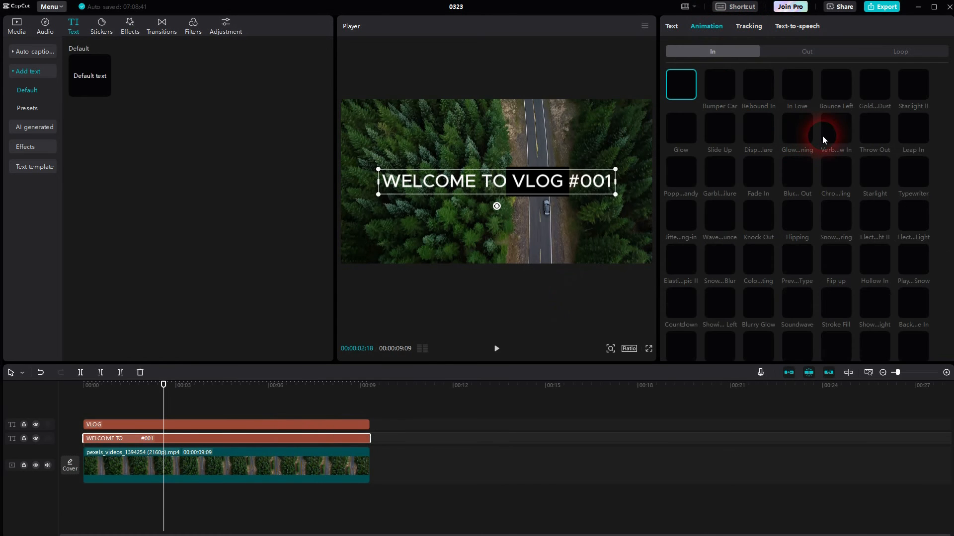
pyautogui.moveTo(826, 100)
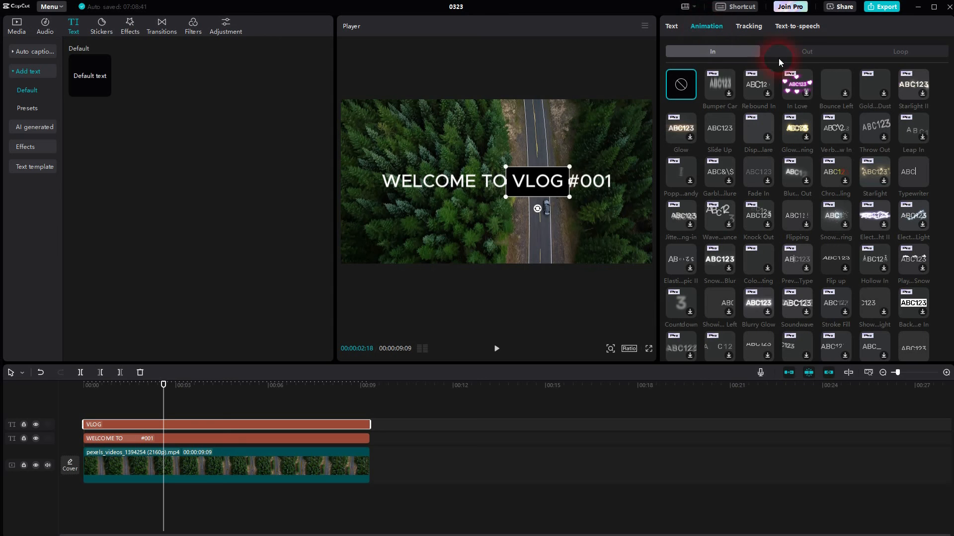
pyautogui.moveTo(945, 175)
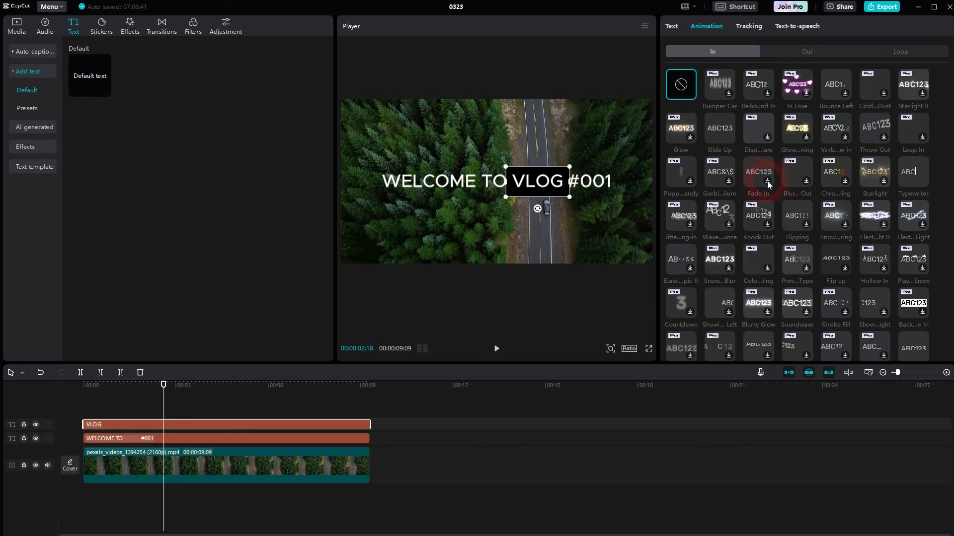
pyautogui.click(758, 173)
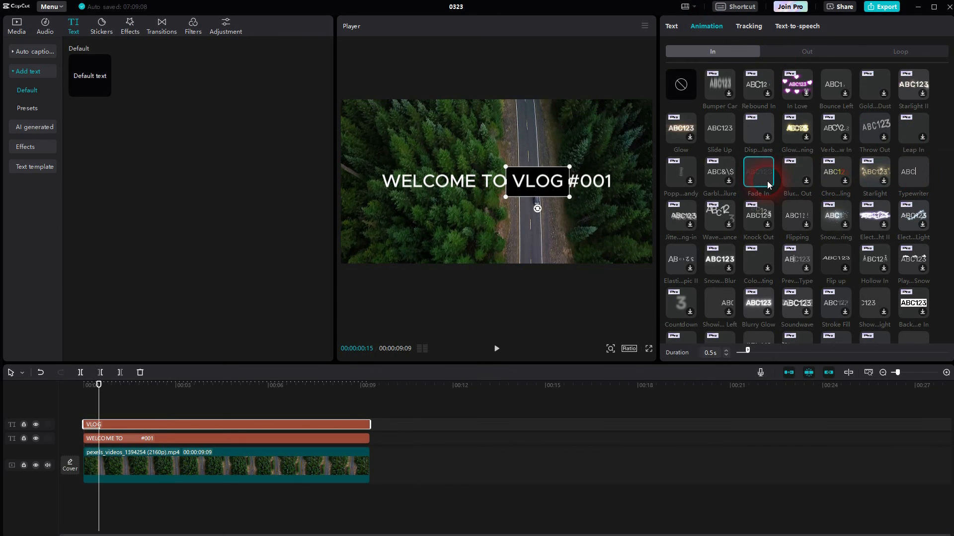
pyautogui.click(92, 384)
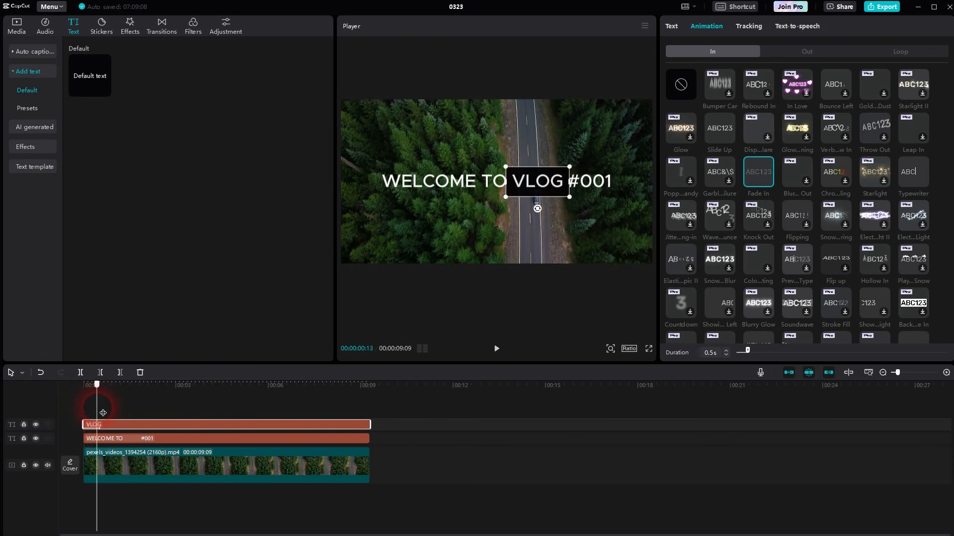
# - Play the video from the start to preview the fade-in
pyautogui.click(225, 464)
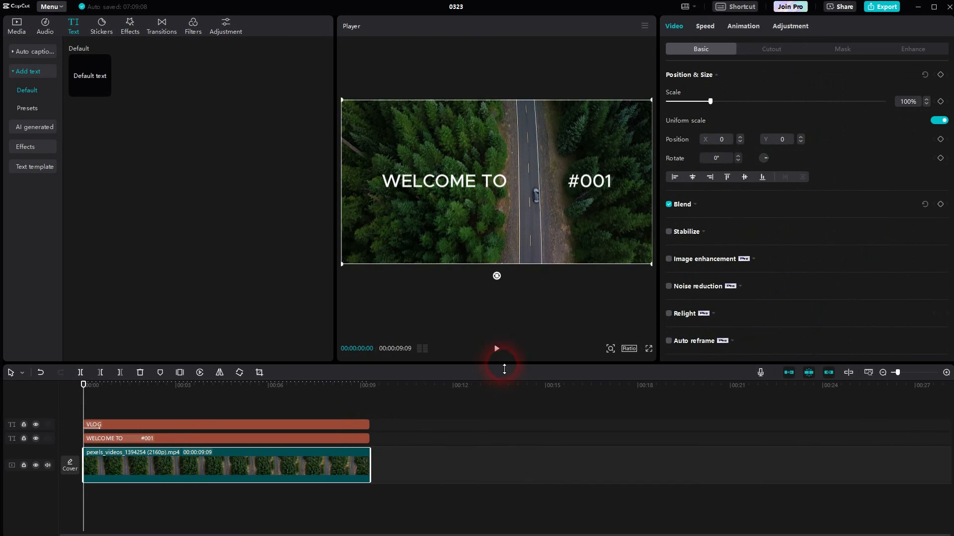
pyautogui.click(495, 349)
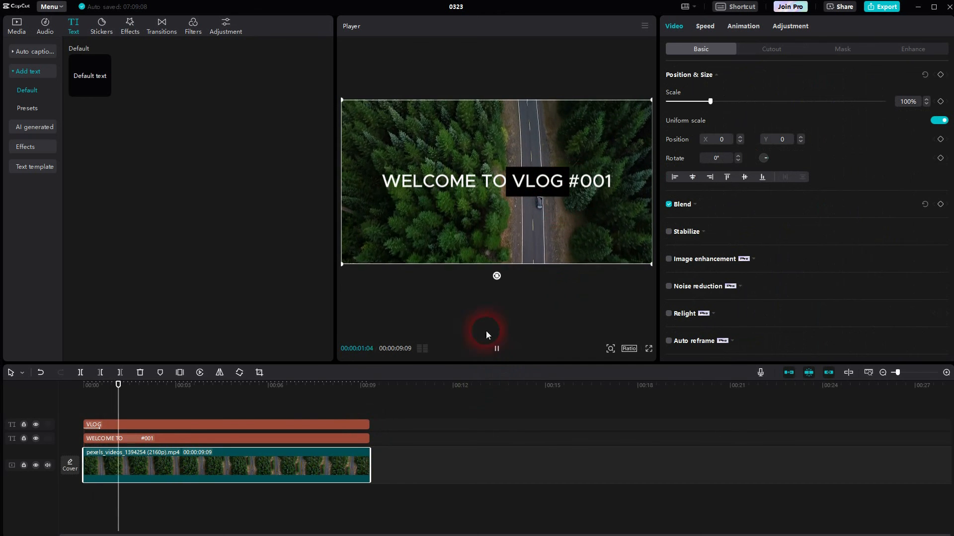